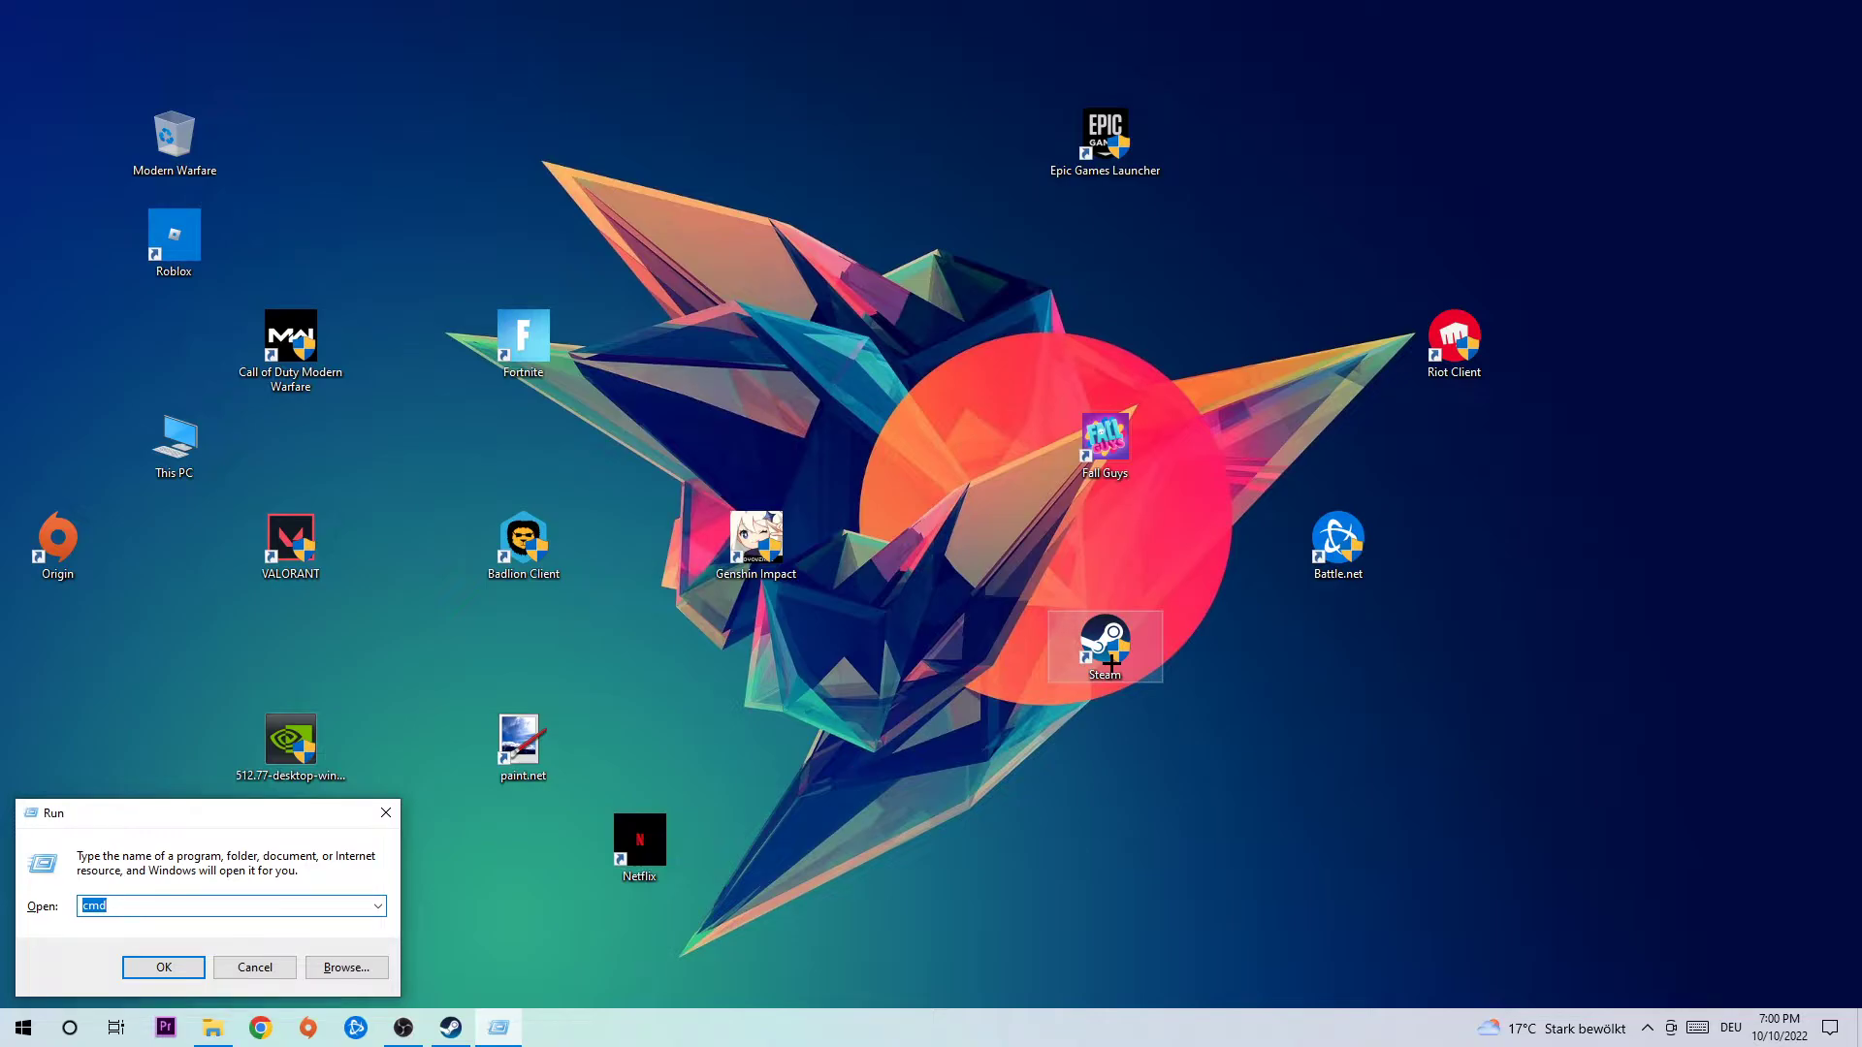
Launch Command Prompt from the Run dialog with cmd entered
left_click(163, 966)
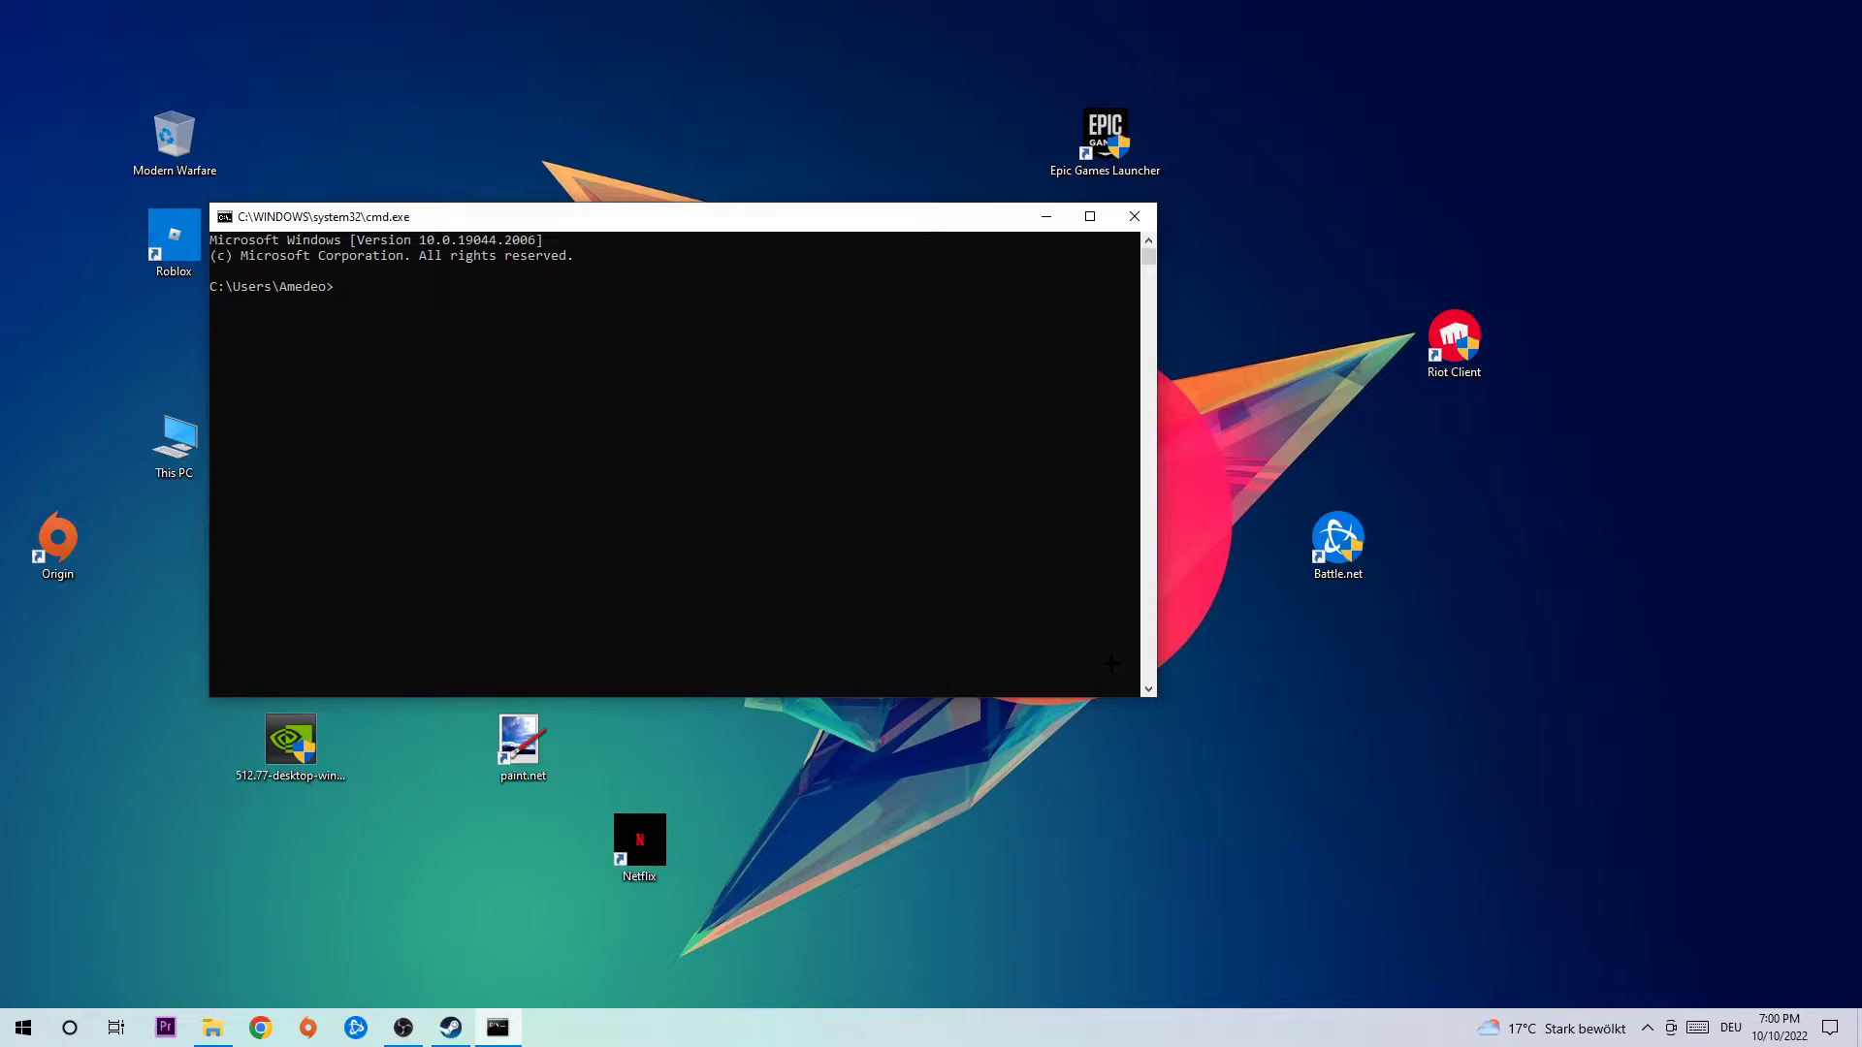
Run ipconfig /flushdns to flush the DNS resolver cache, then head to network settings
type("ipcon")
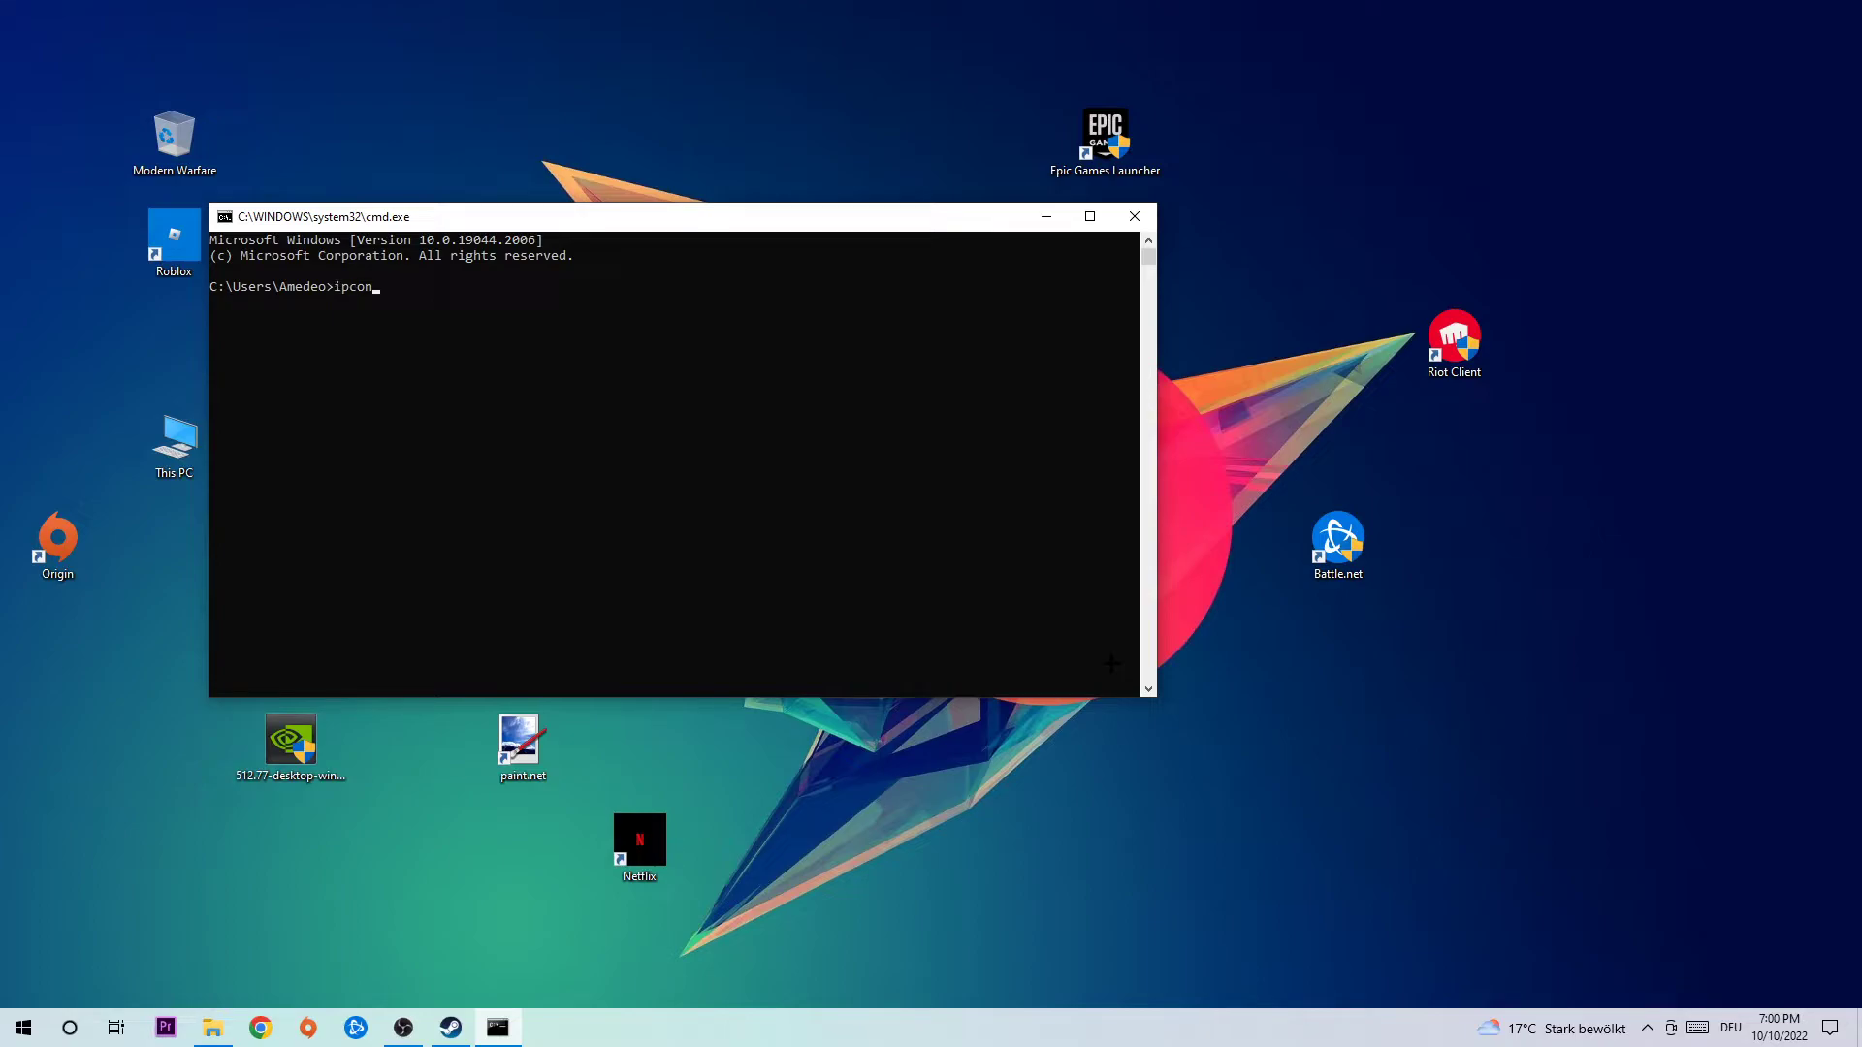
type("fig")
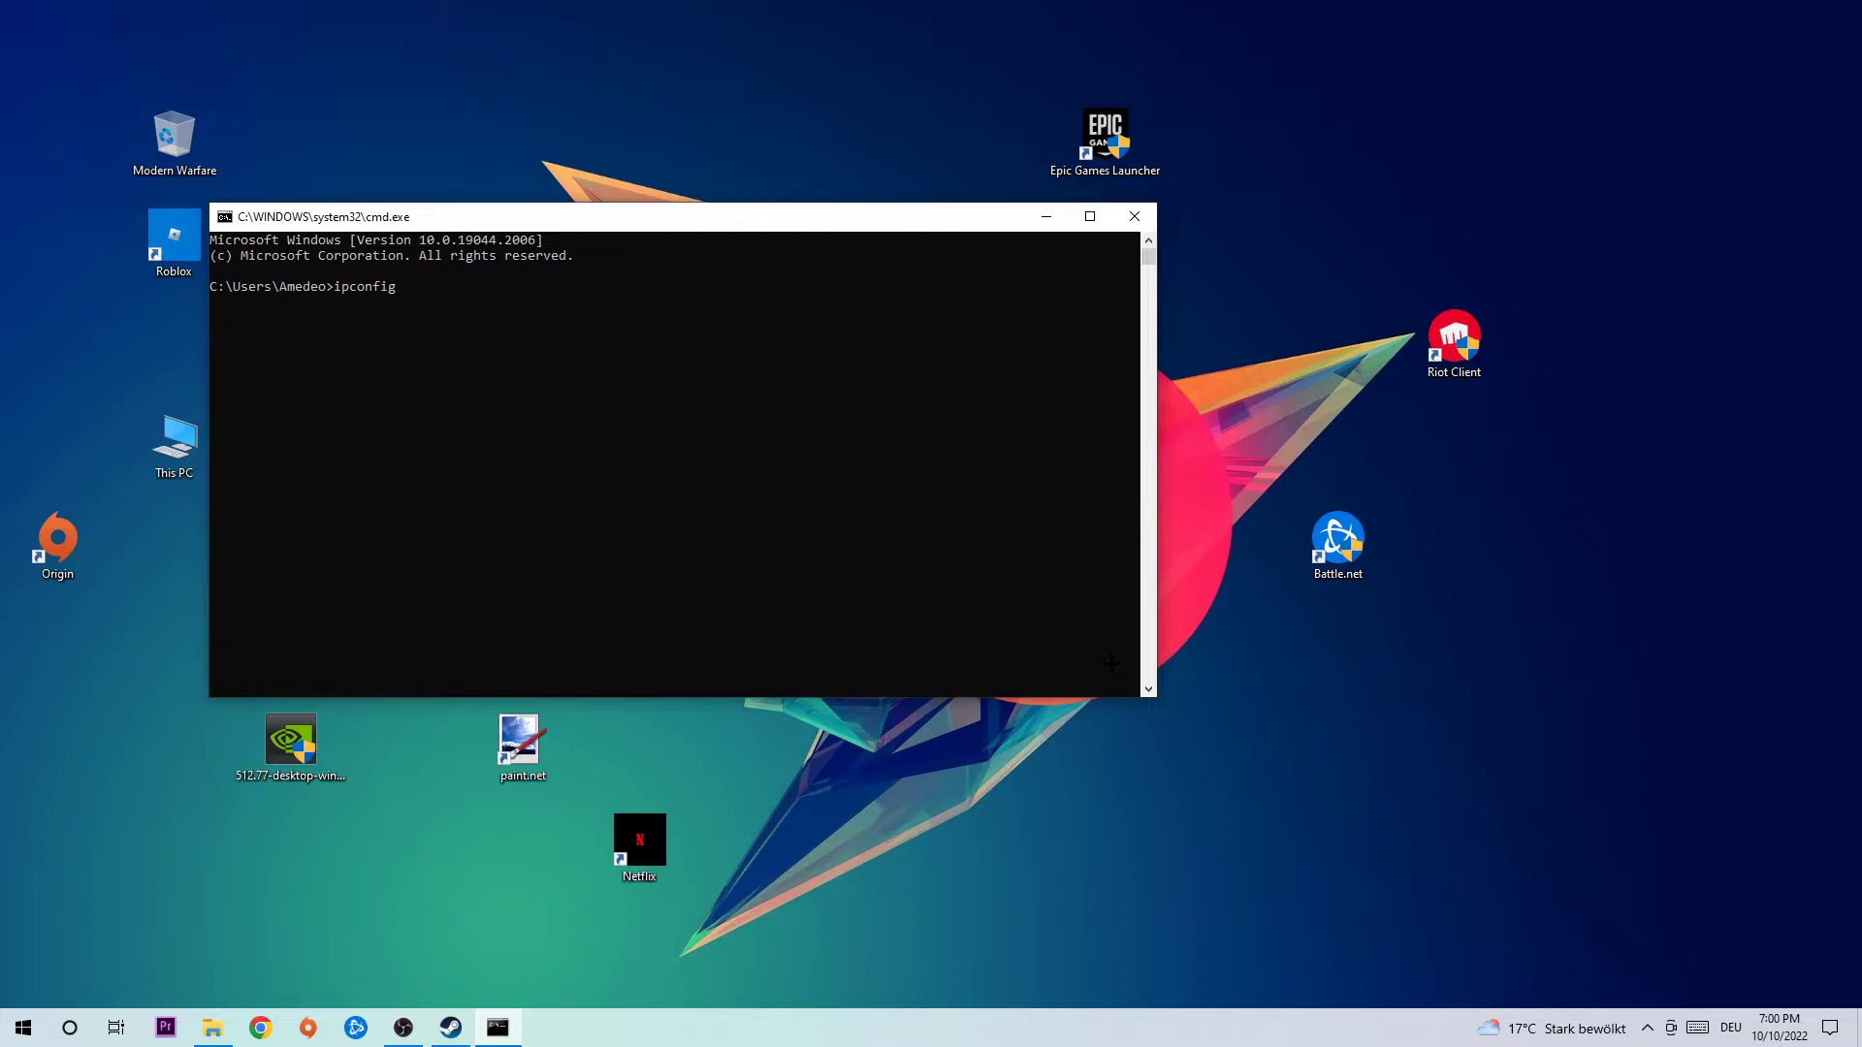
type("/fl")
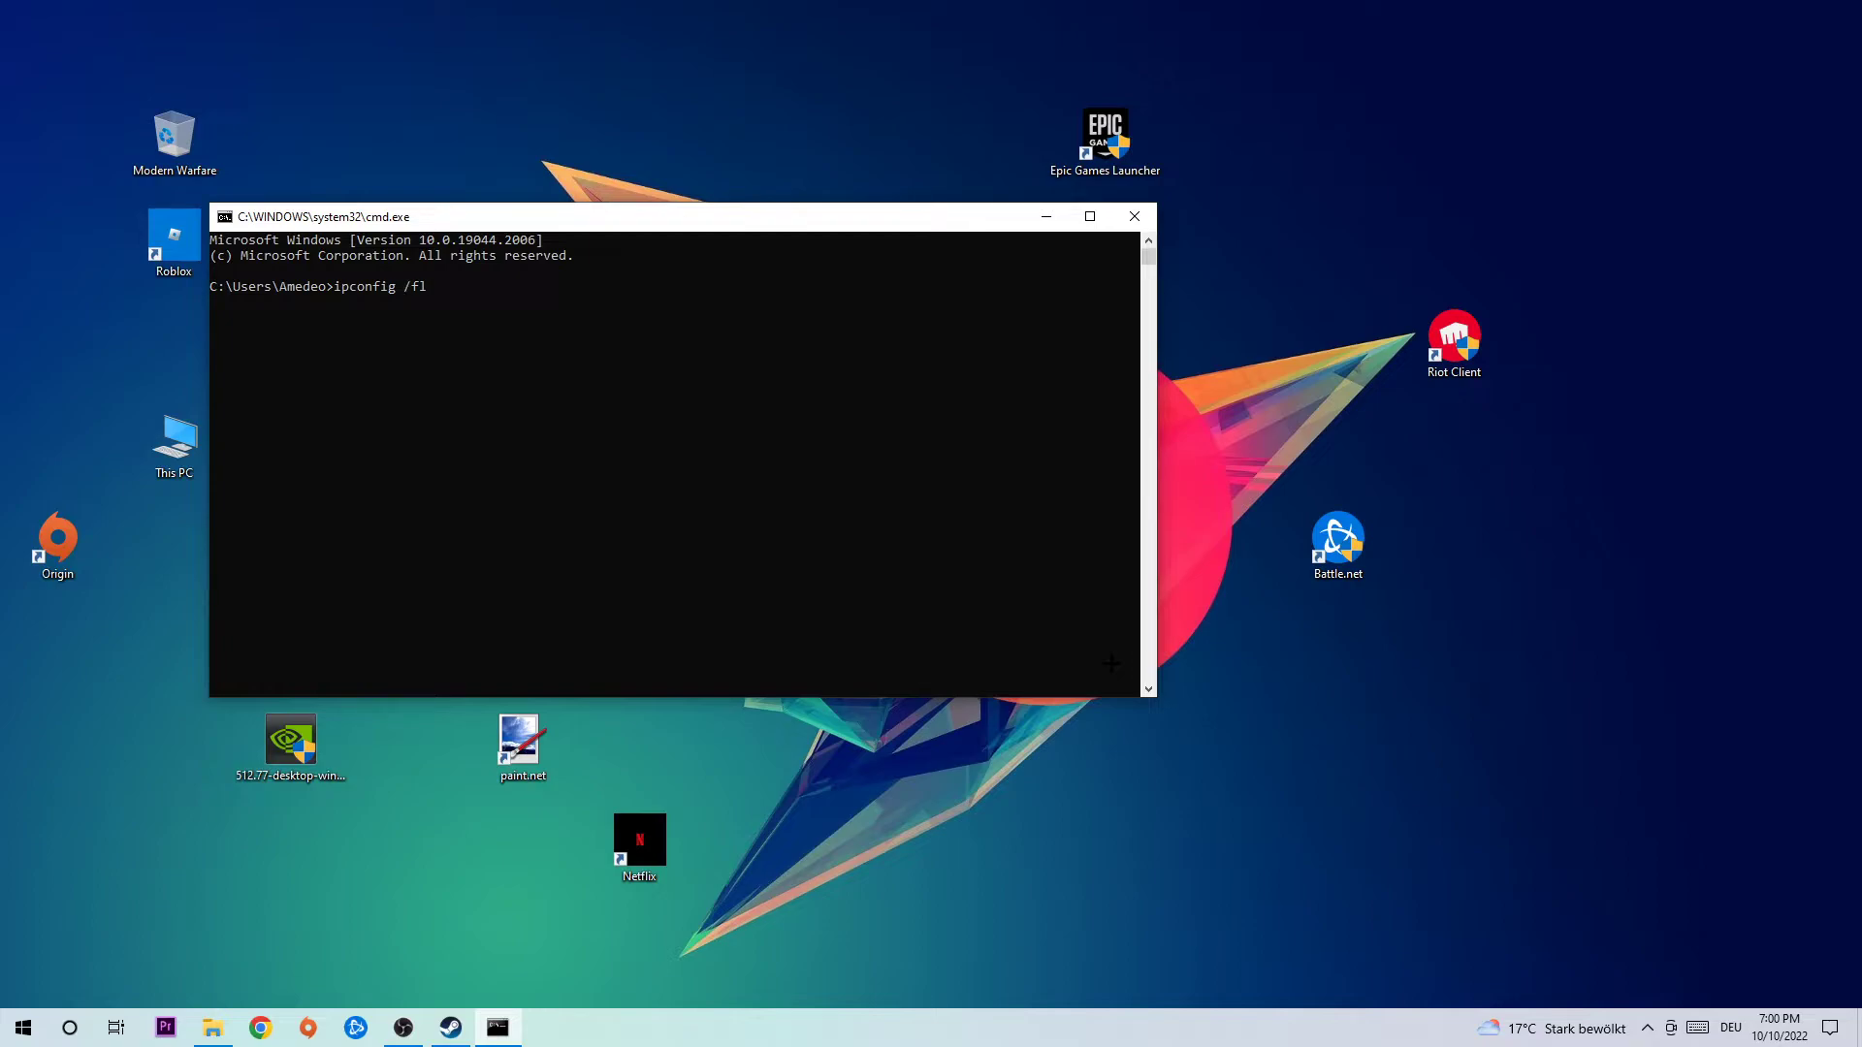
type("ushd")
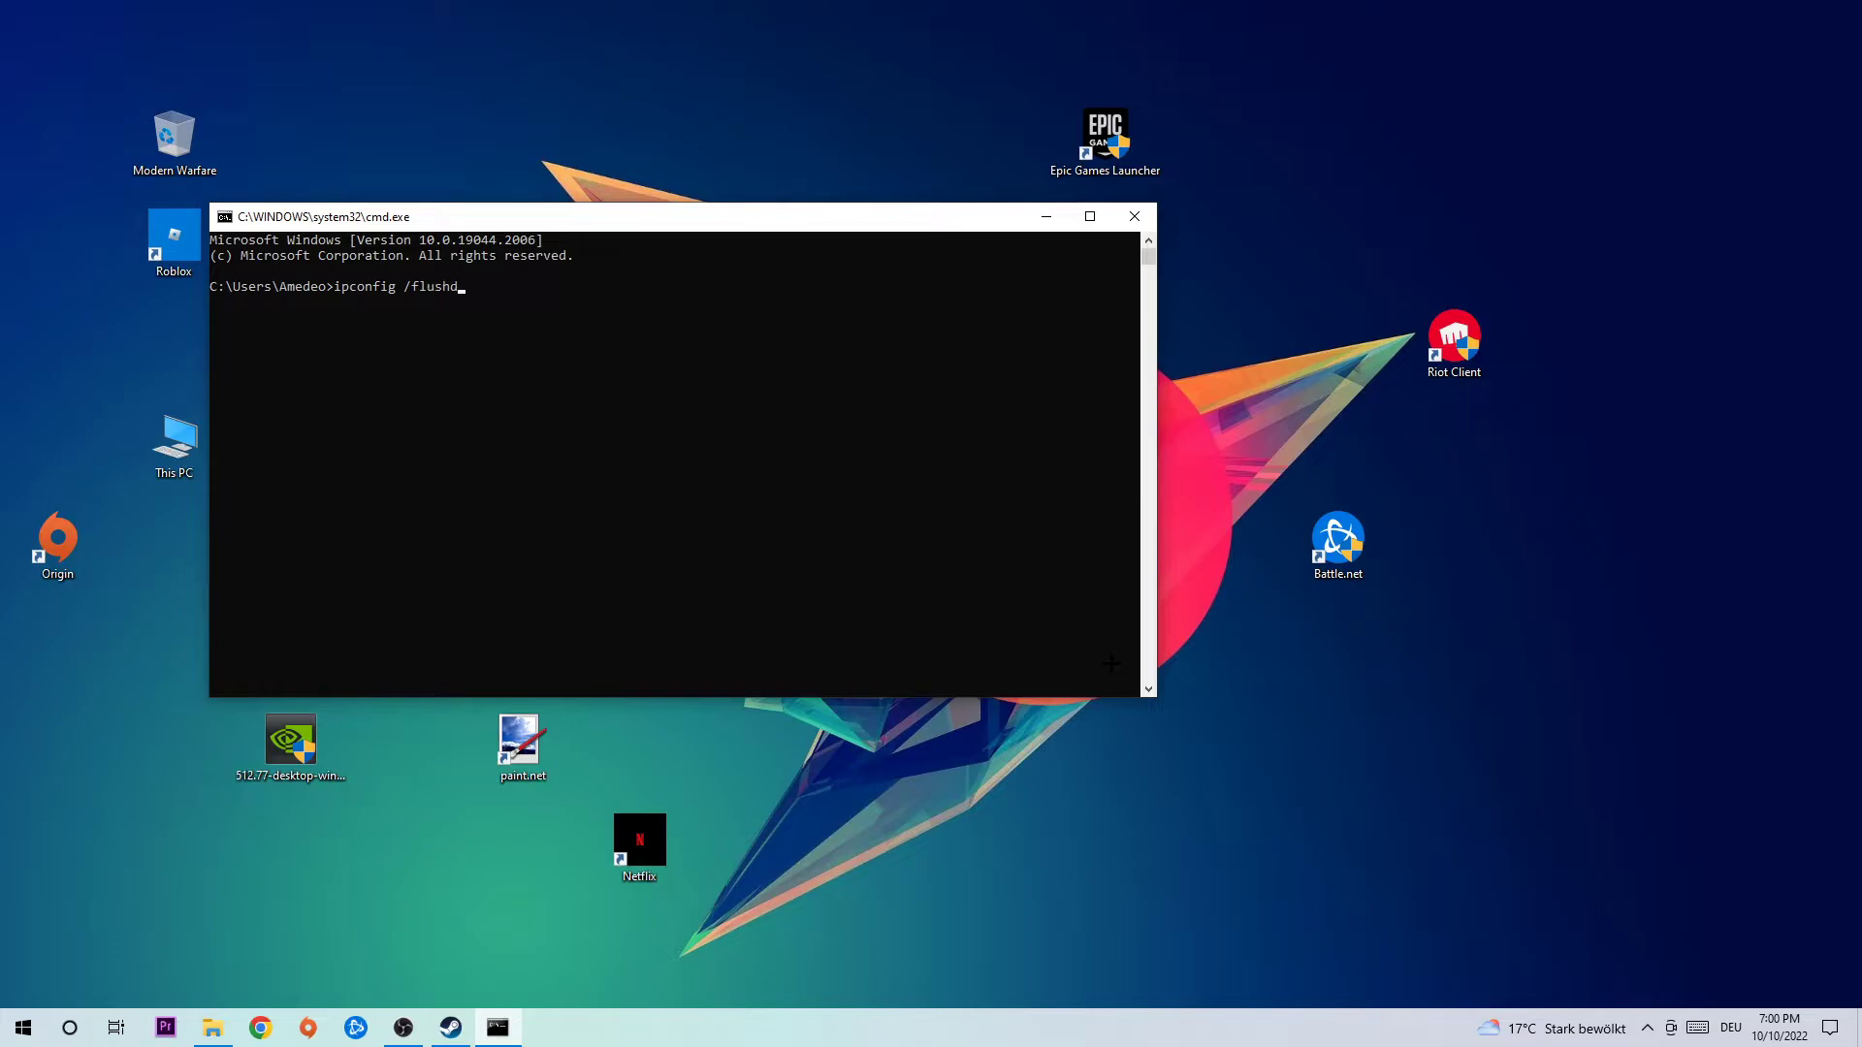
key("Return")
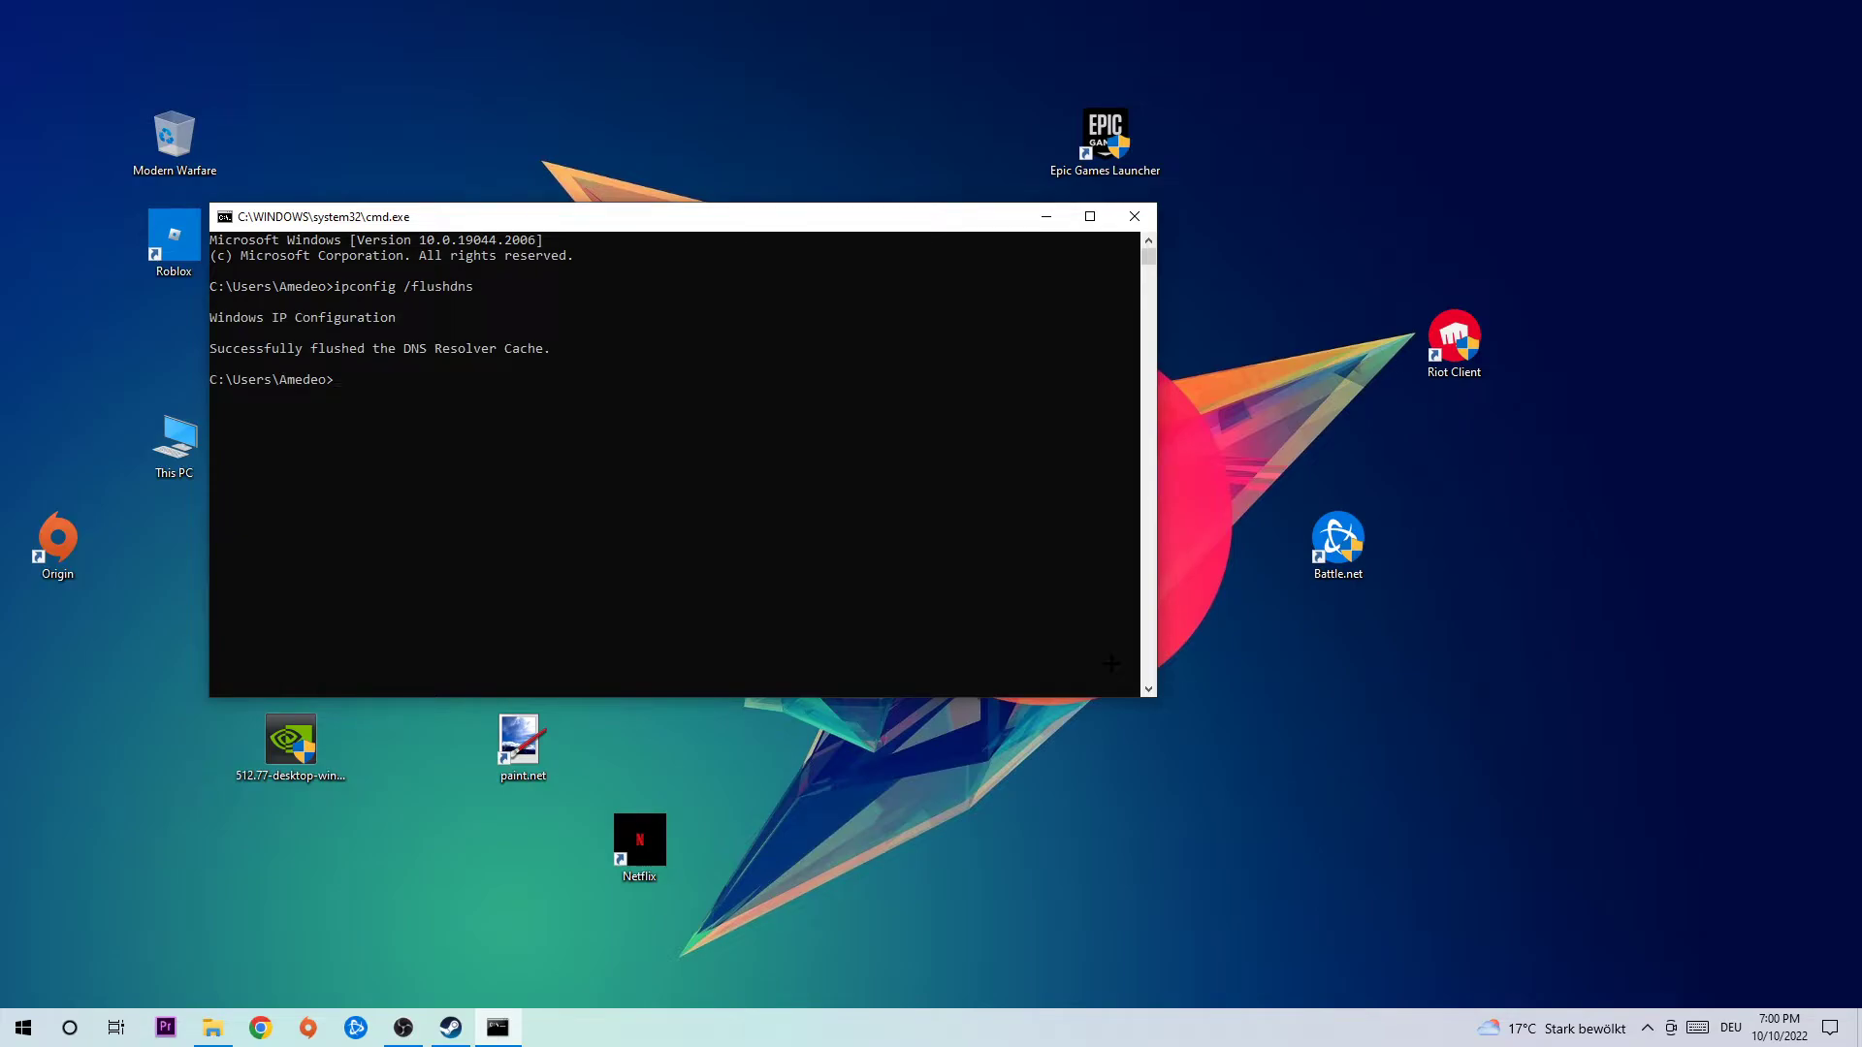
left_click(1130, 215)
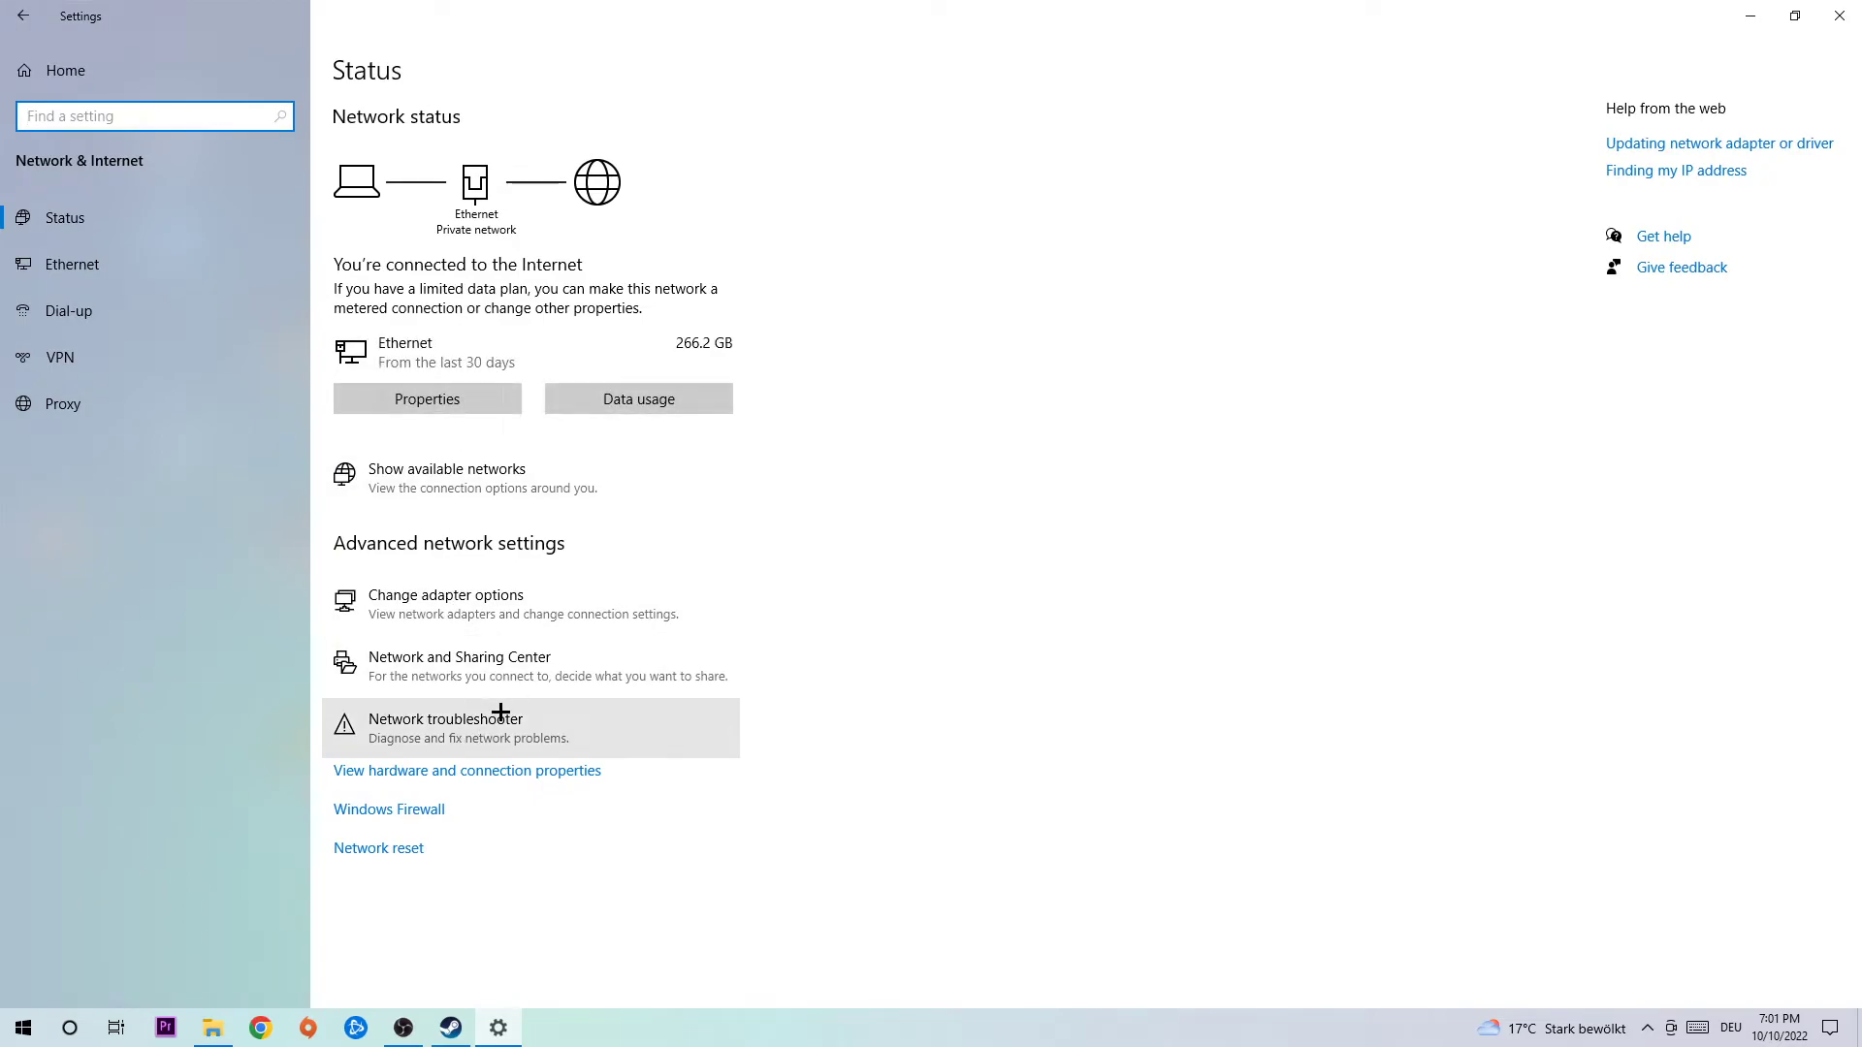
mouse_move(460, 666)
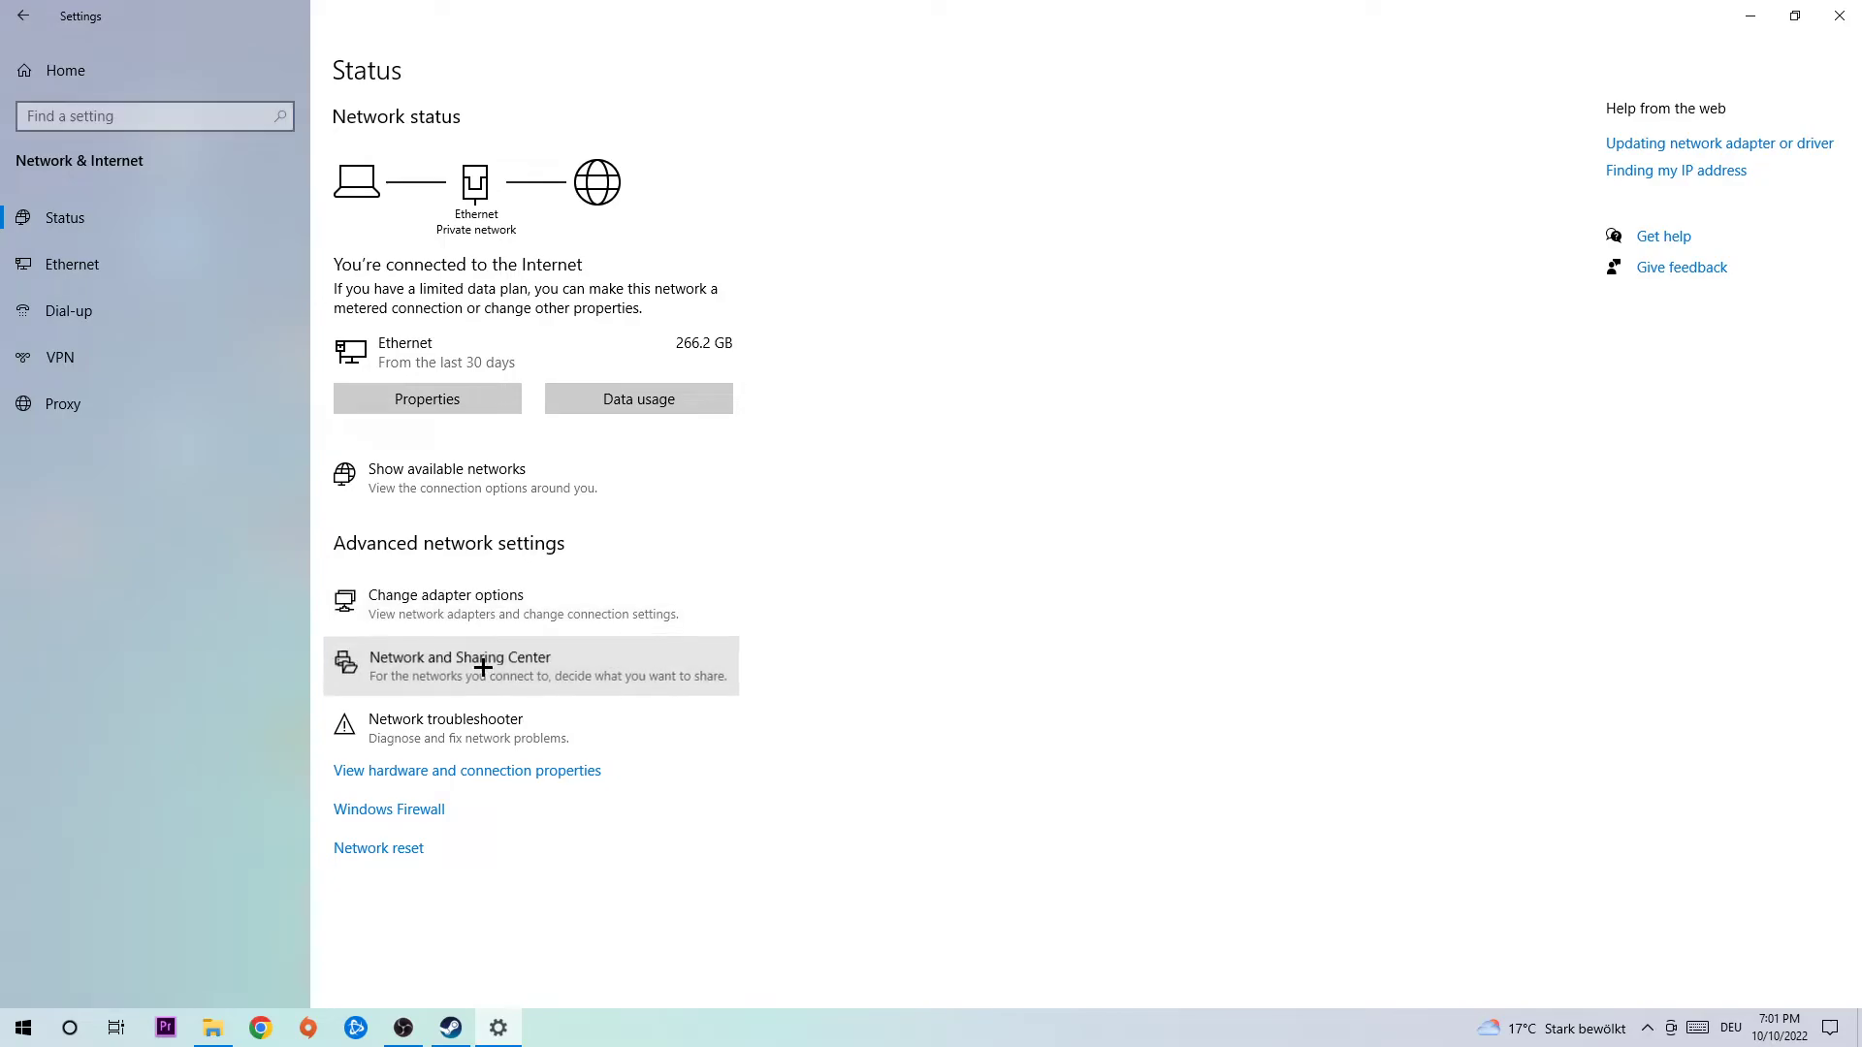
Open Network and Sharing Center from the Network & Internet Status page
left_click(459, 665)
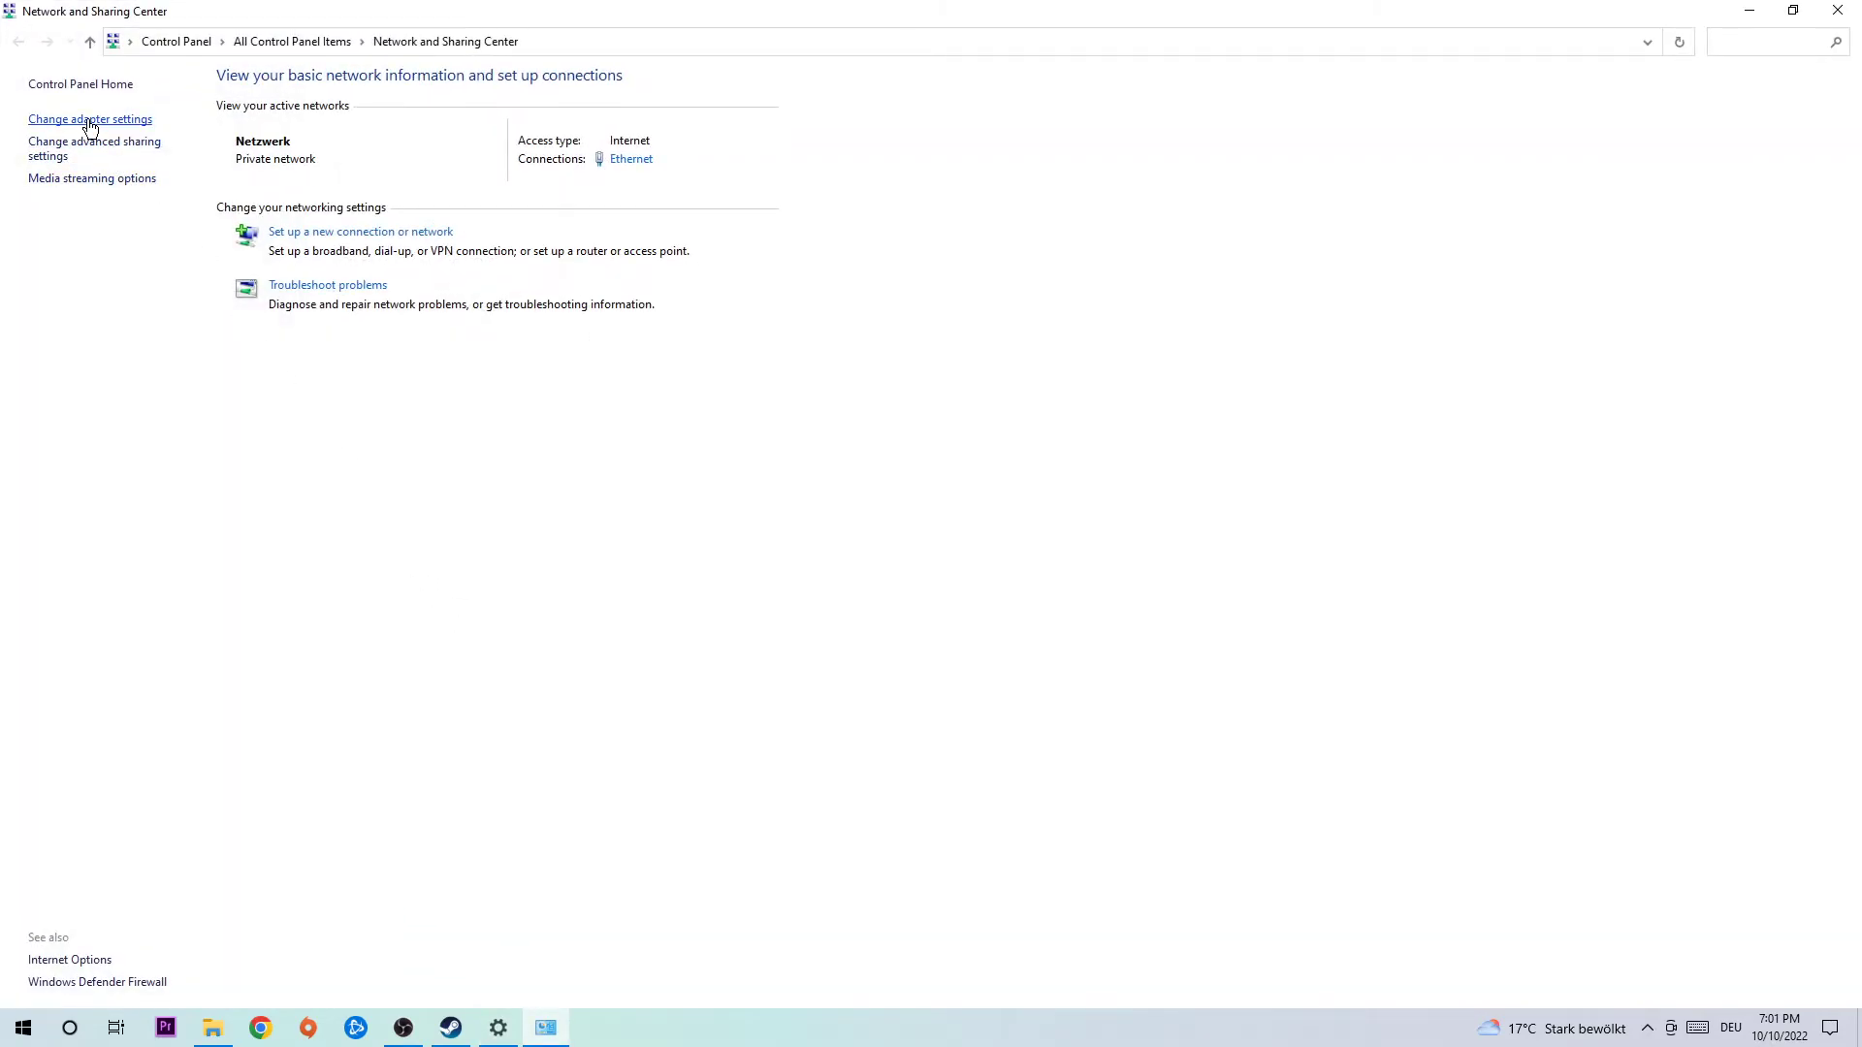
Open the Network Connections adapter list via Change adapter settings
left_click(89, 119)
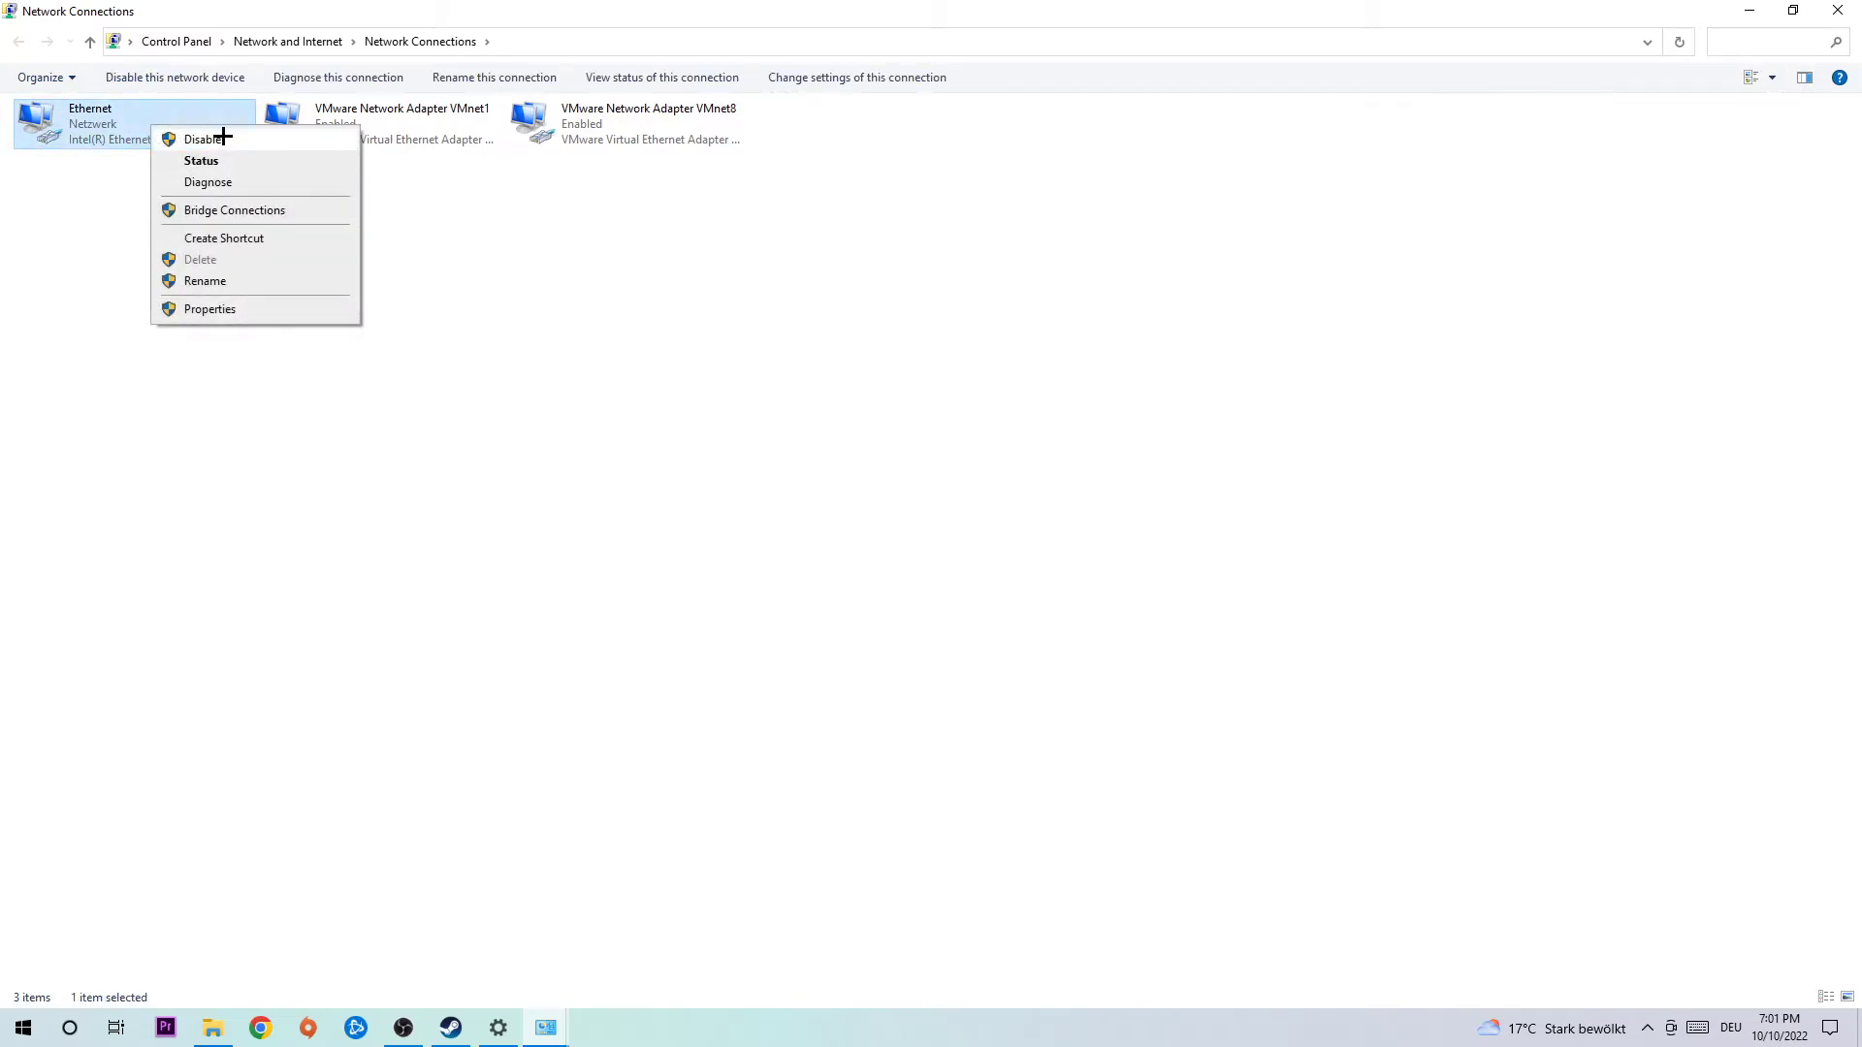
Disable the Ethernet adapter, then enable it again
left_click(204, 138)
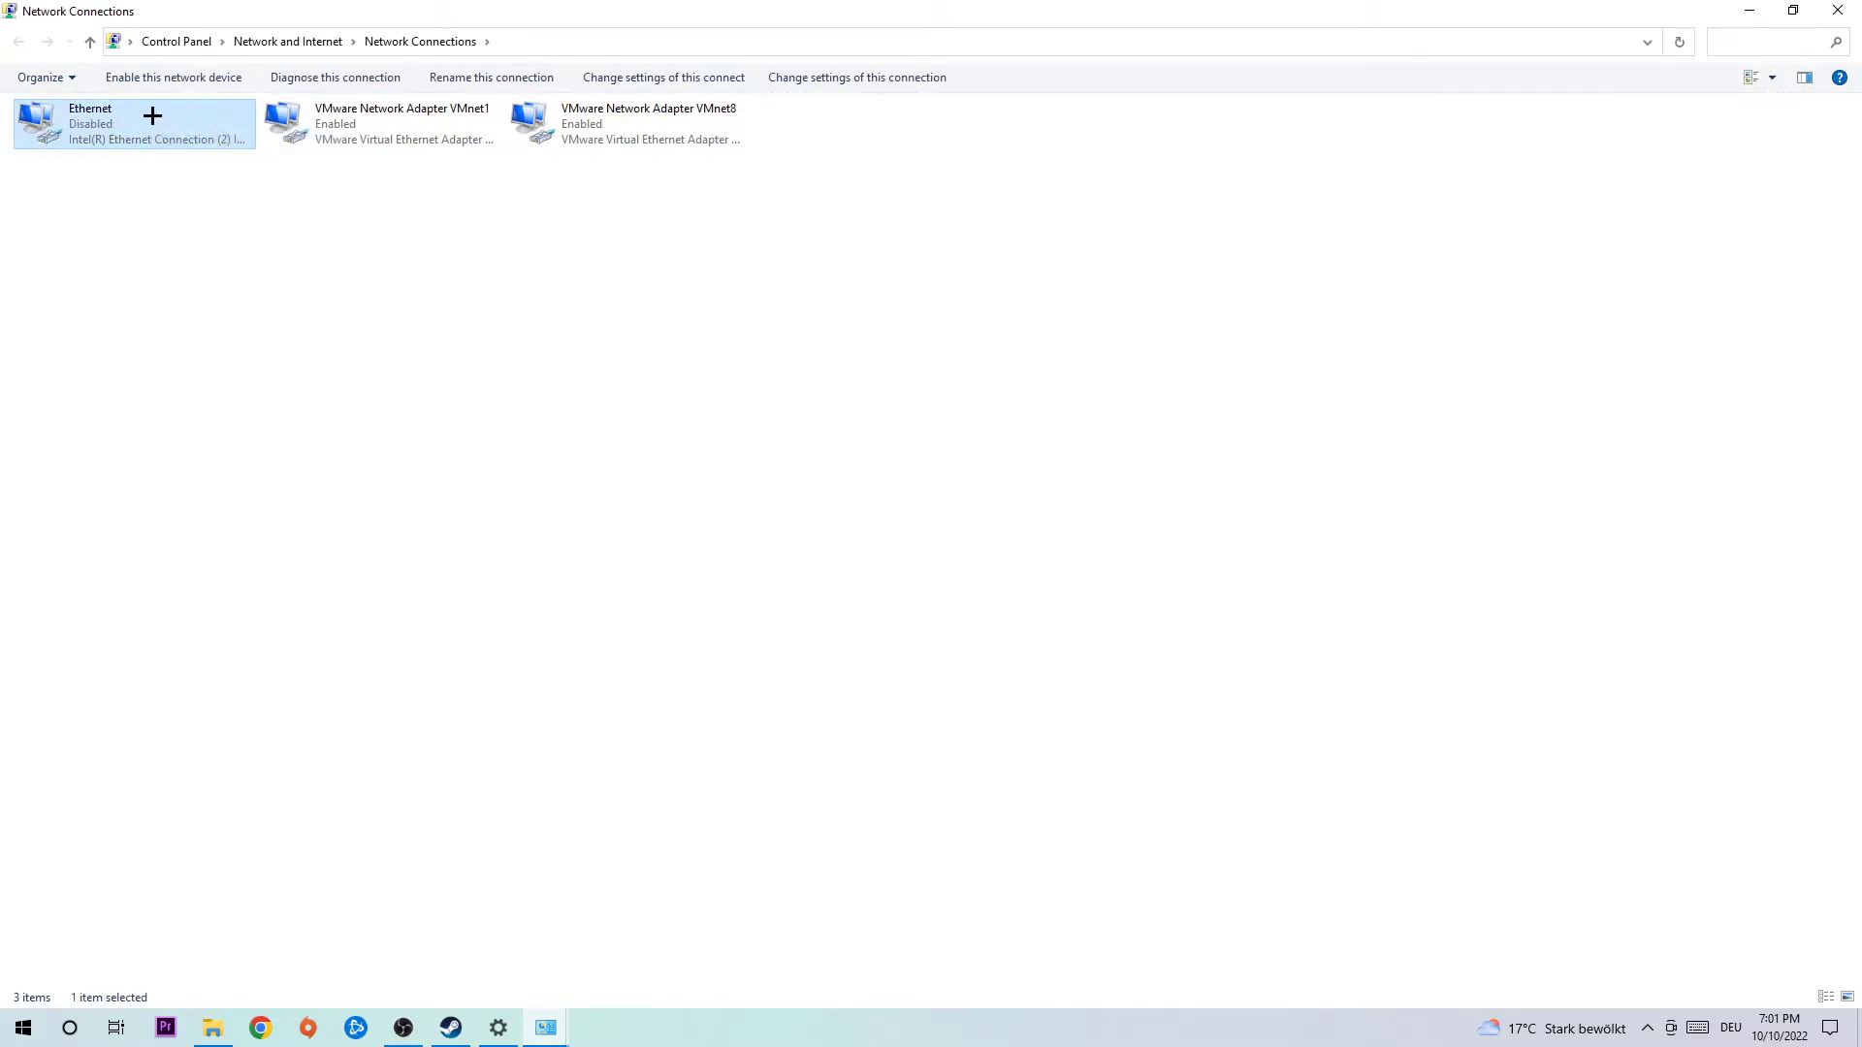
mouse_move(151, 117)
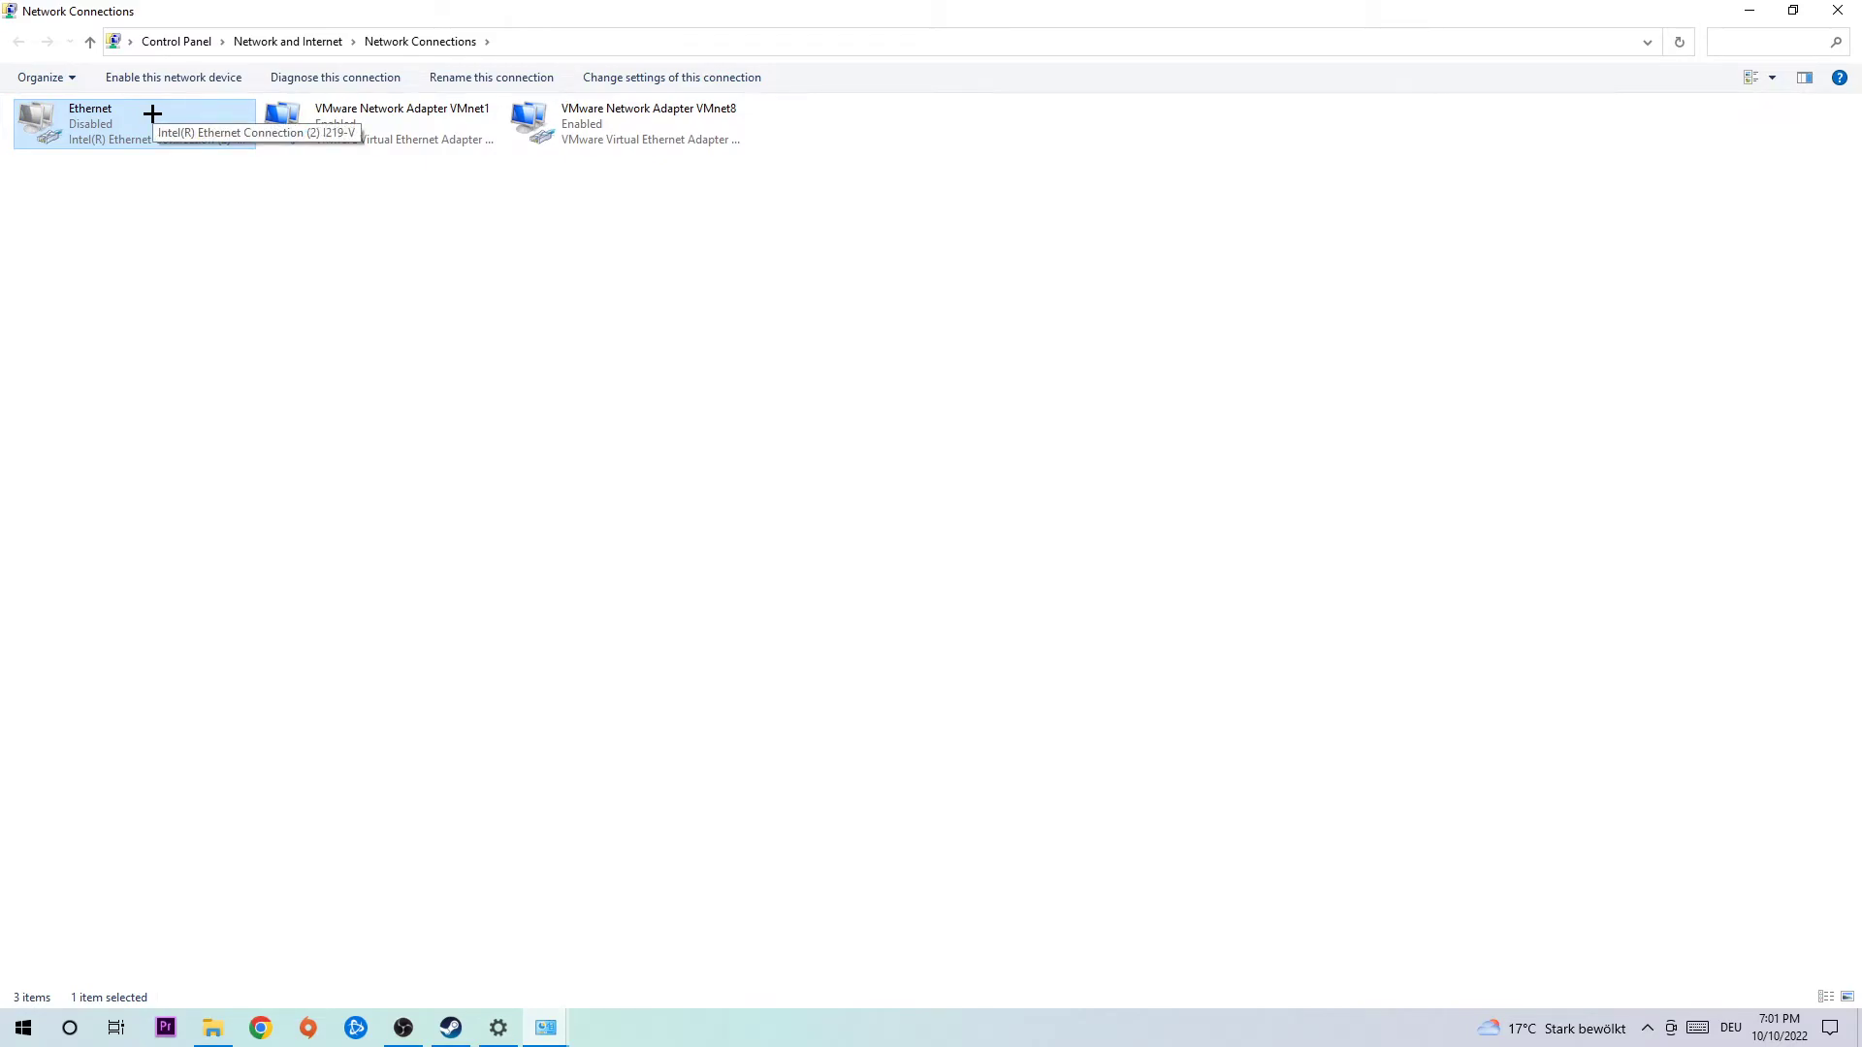
left_click(173, 78)
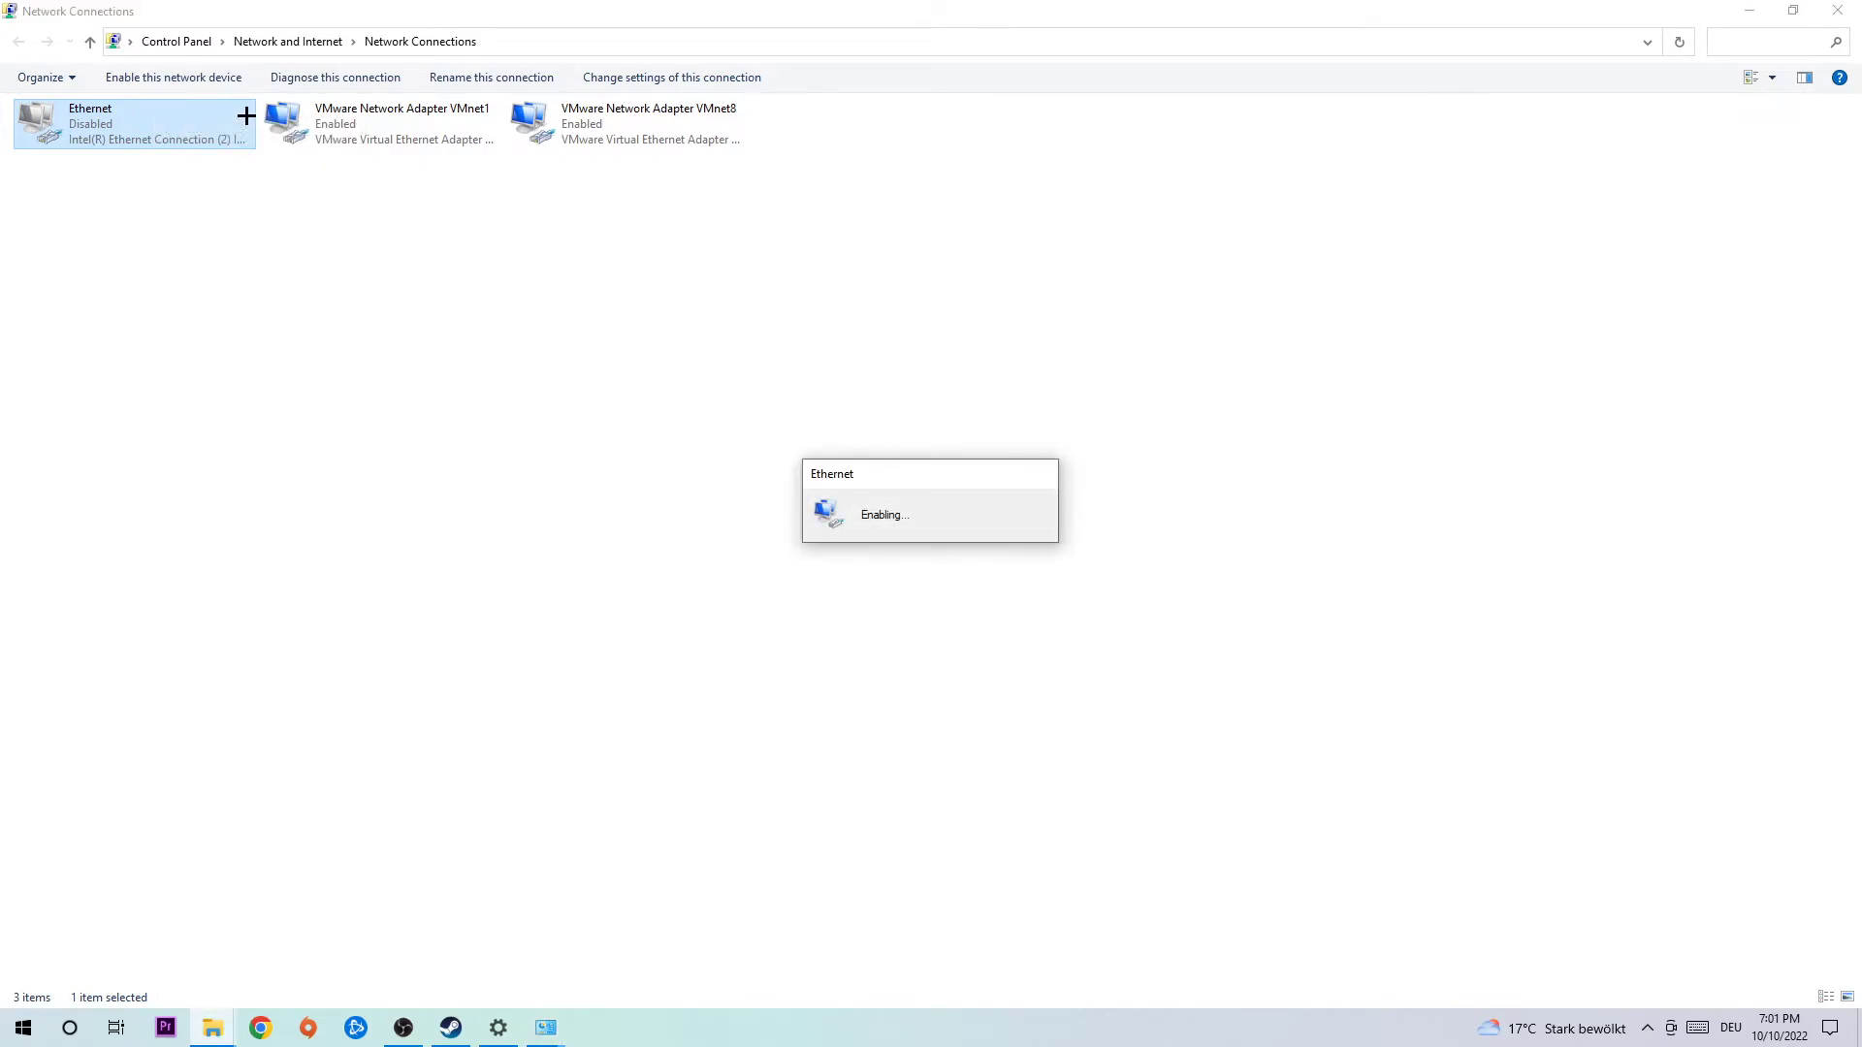